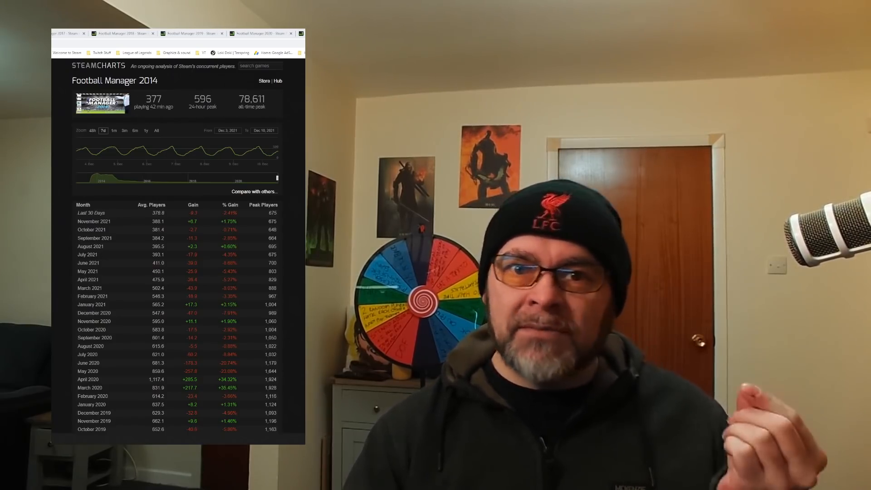
{"action": "mouse_move", "coordinate": [217, 147]}
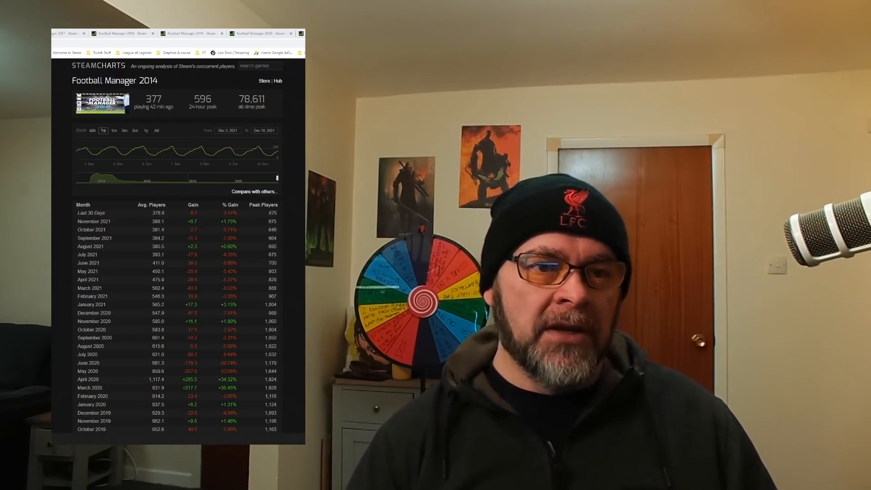
Bring up the Football Manager 2016 page showing 655 current players and an 82,554 peak.
{"action": "left_click", "coordinate": [192, 34]}
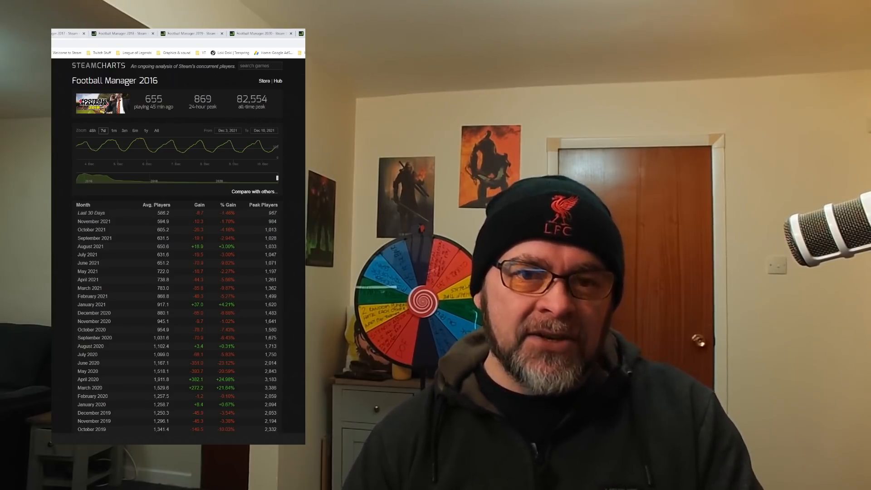
View the Football Manager 2017 figures, then Football Manager 2018 with its 71,279 all-time peak.
{"action": "left_click", "coordinate": [121, 34]}
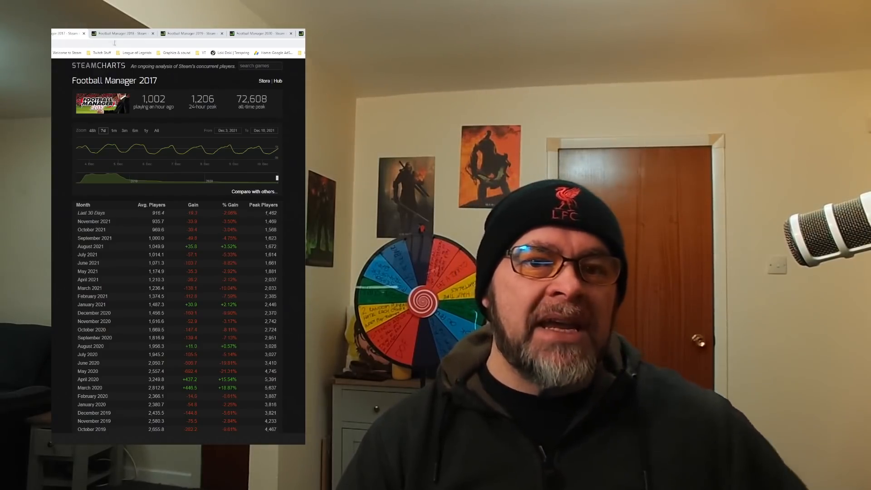
{"action": "left_click", "coordinate": [121, 33]}
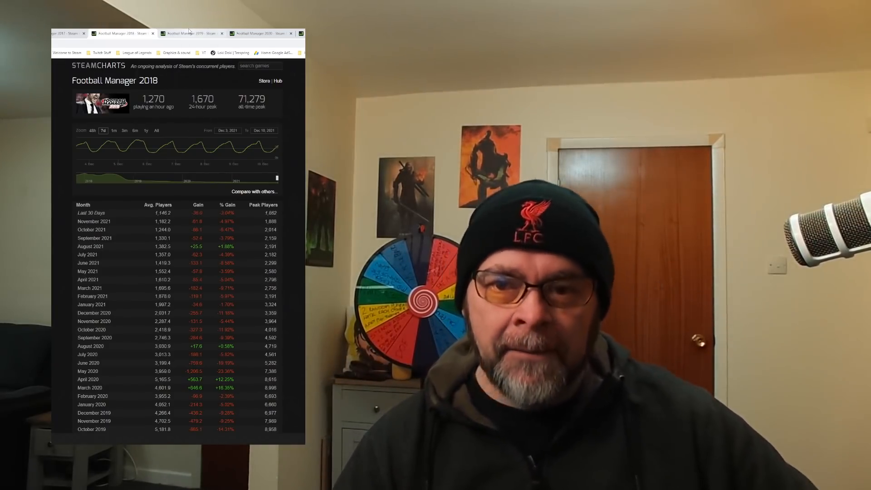
View the Football Manager 2019 figures, then Football Manager 2020 with its 189,230 all-time peak.
{"action": "left_click", "coordinate": [192, 33]}
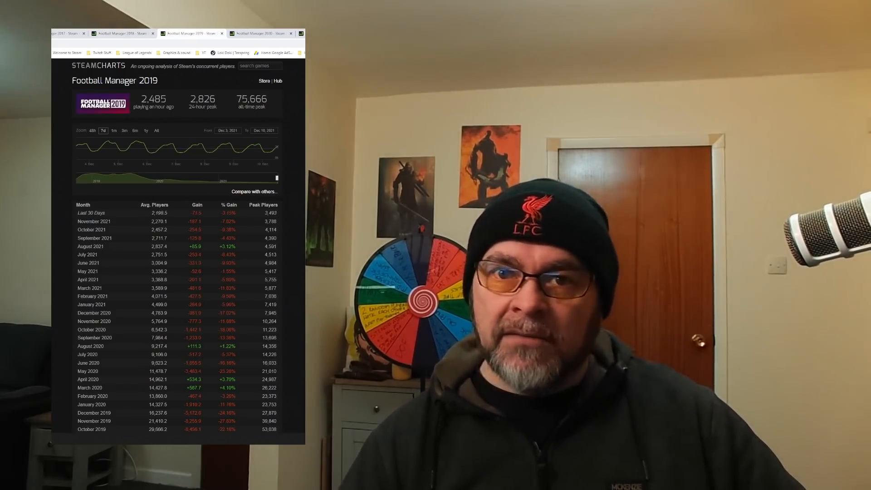
{"action": "left_click", "coordinate": [258, 33]}
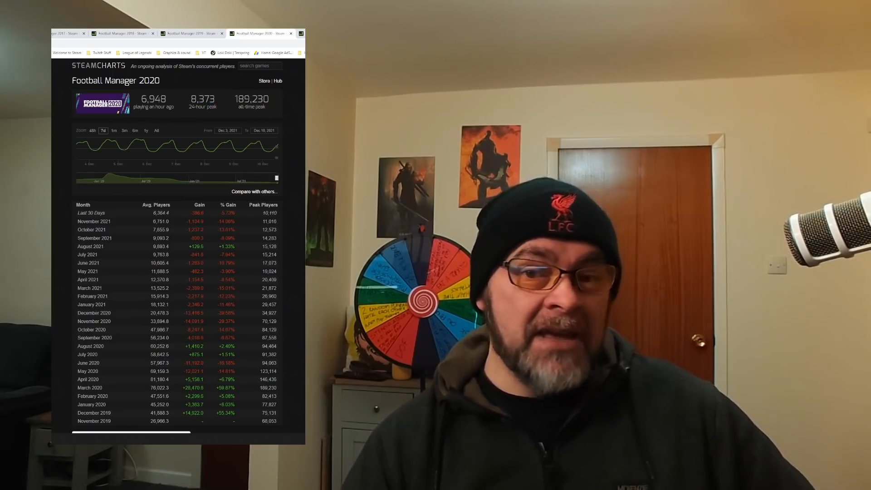
Select Football Manager 2020's 189,230 all-time peak figure, matching its March 2020 monthly peak.
{"action": "double_click", "coordinate": [203, 98]}
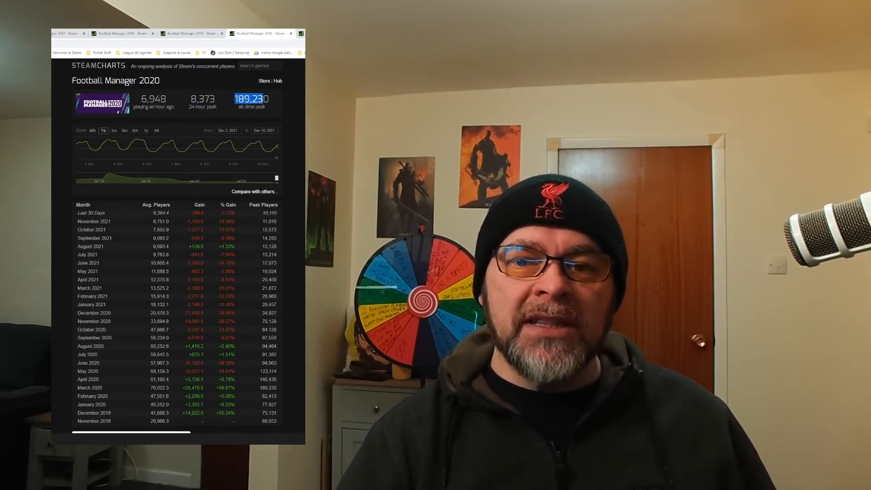
{"action": "mouse_move", "coordinate": [223, 150]}
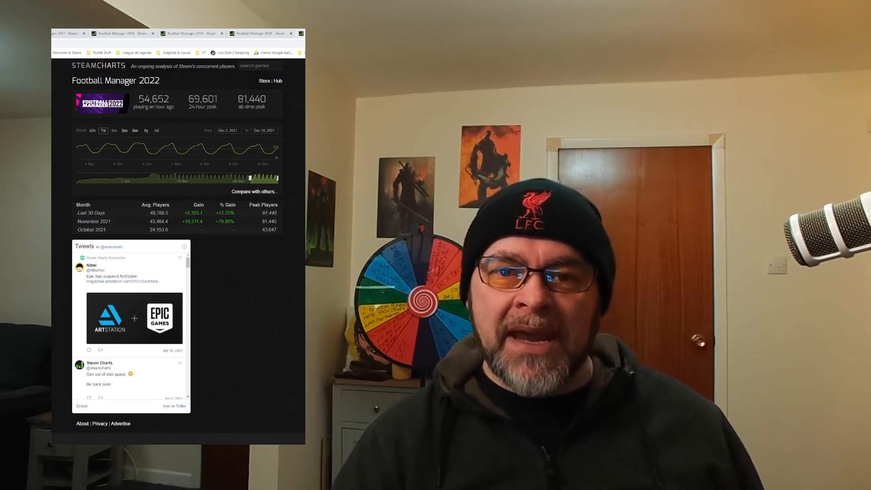
{"action": "left_click", "coordinate": [258, 33]}
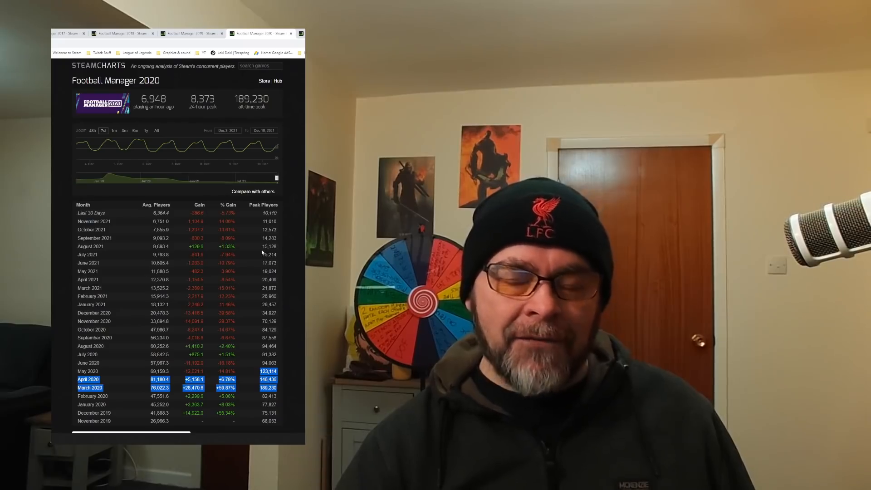
{"action": "mouse_move", "coordinate": [220, 145]}
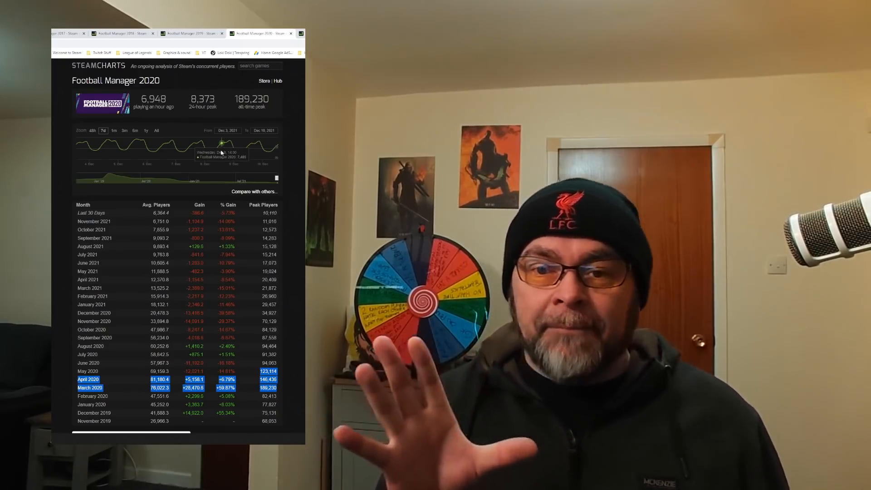